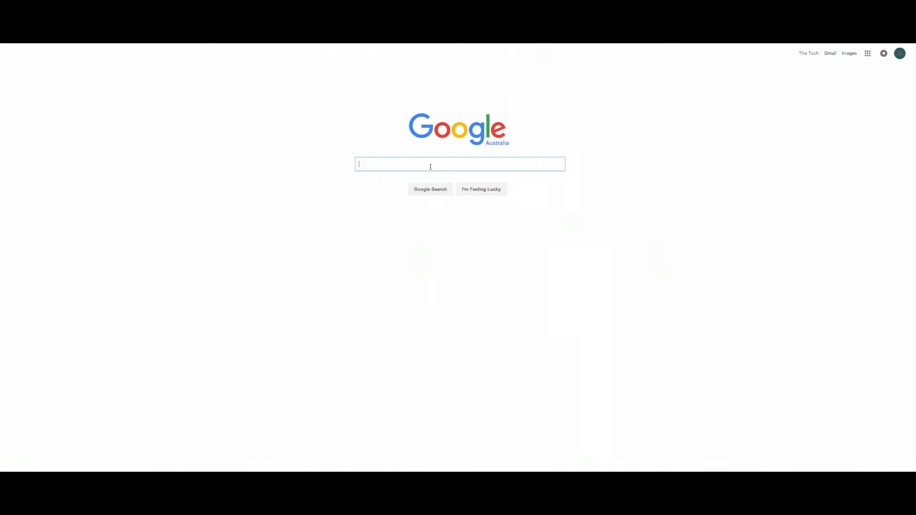
- Search Google for non-stoptech.com and bring up its results list
text(non-stopt)
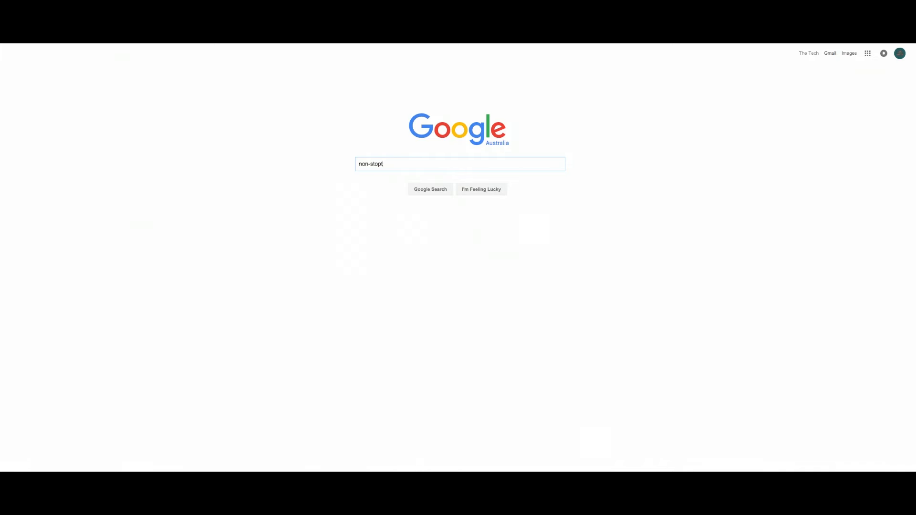
text(ech.com)
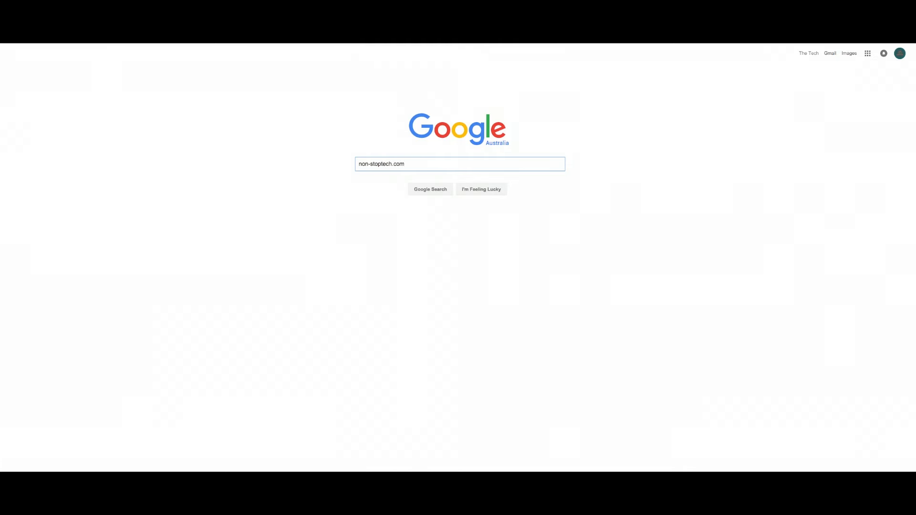
click(430, 189)
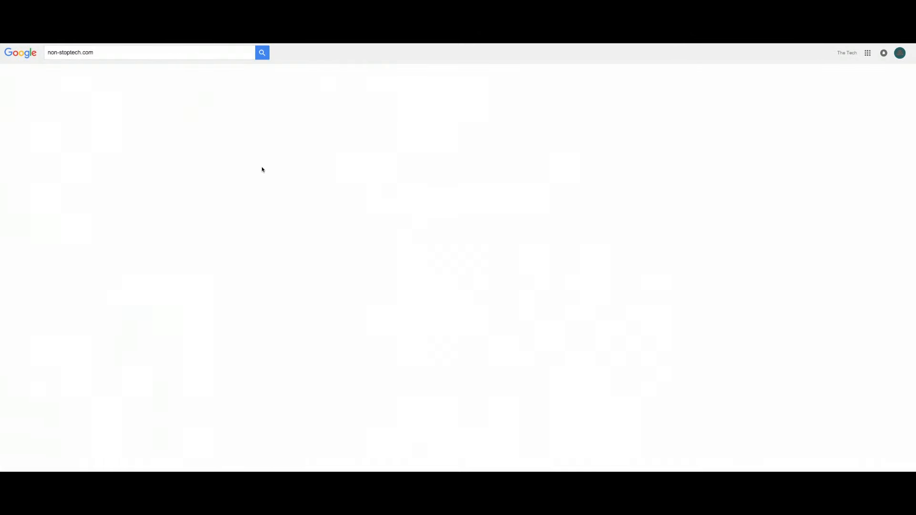
click(261, 52)
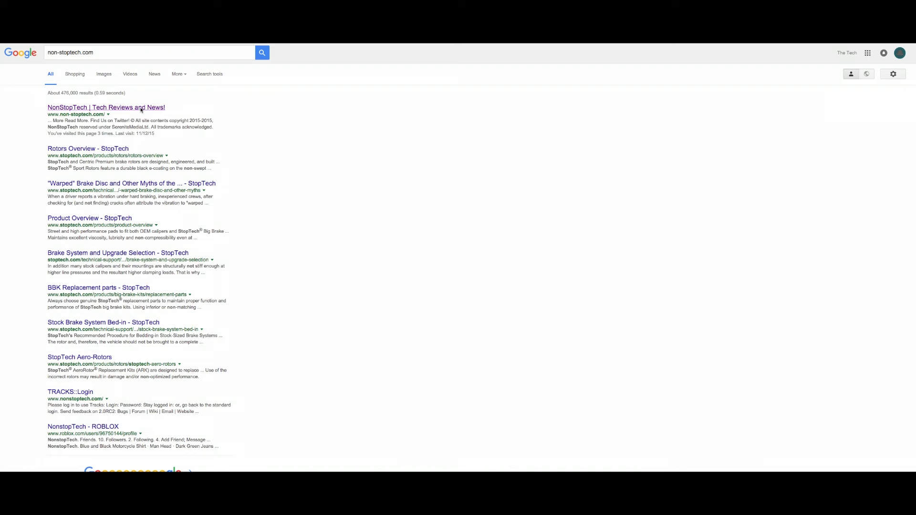
- Open the 'NonStopTech | Tech Reviews and News!' result from the search list
click(106, 108)
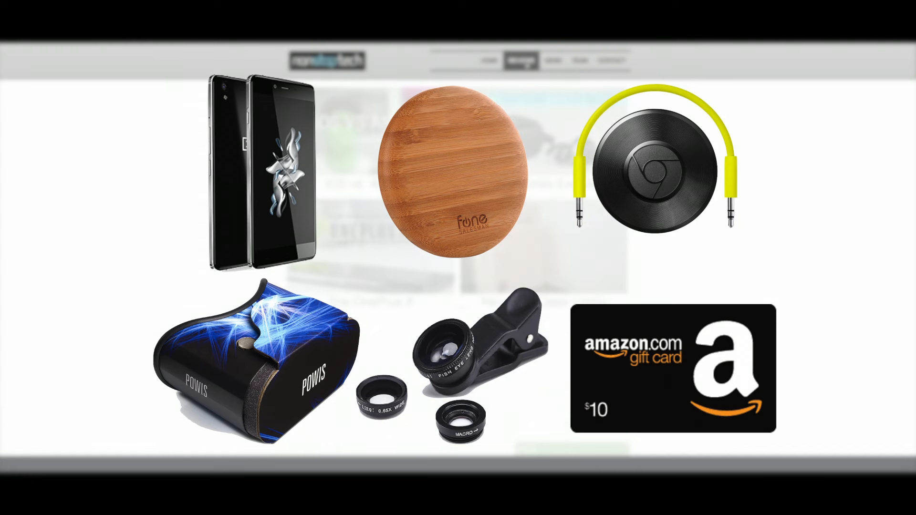
- Go to the Reviews page with its four articles, including iOS vs. Android and The OnePlus X
click(522, 61)
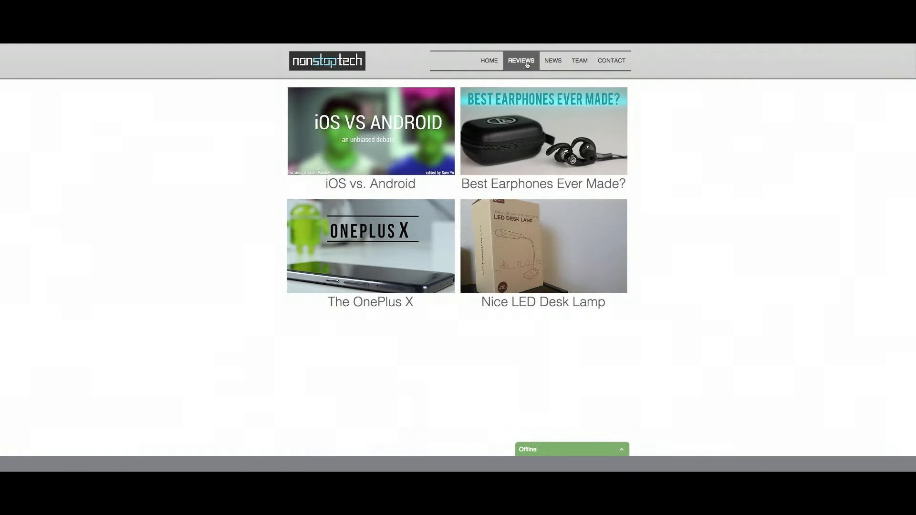
mouse_move(552, 60)
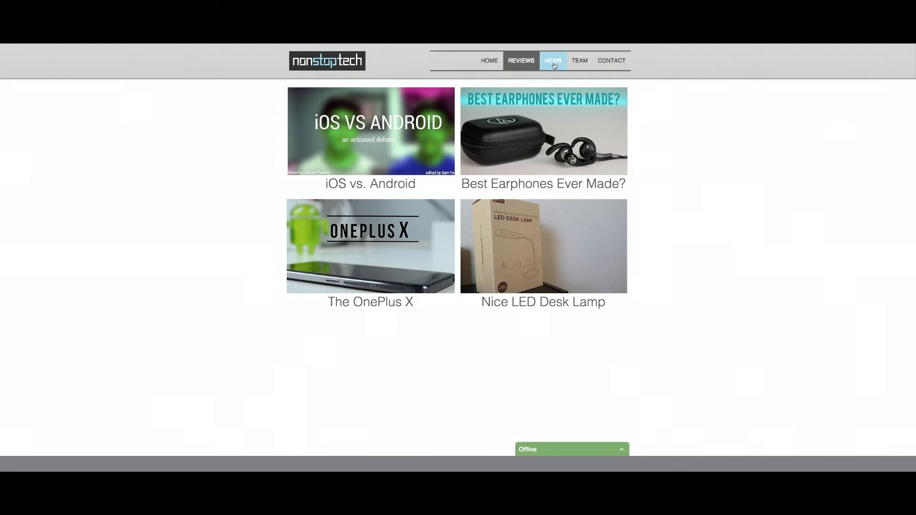
- Go to the News page listing TrackR Bravo: First Impressions and Apple's New Charging Case
click(553, 61)
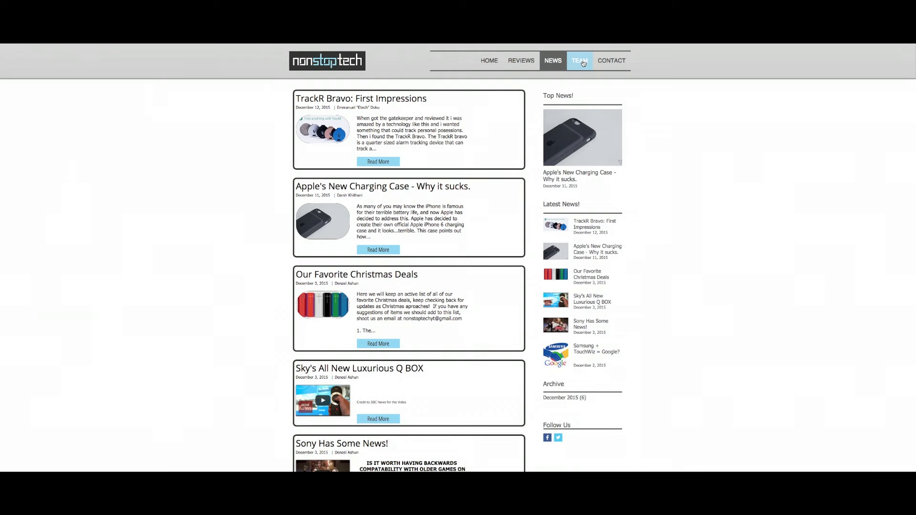
- View the Who We Are team page and scroll through its profiles
click(579, 61)
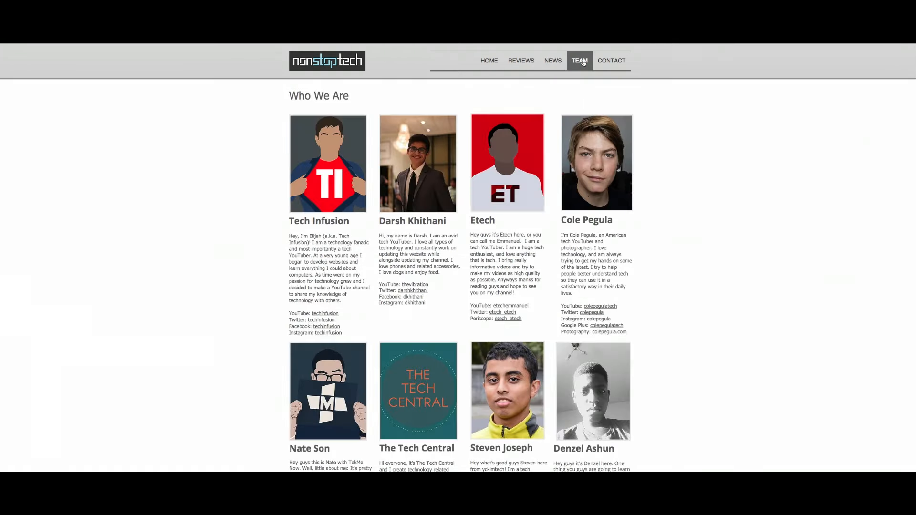
mouse_move(678, 213)
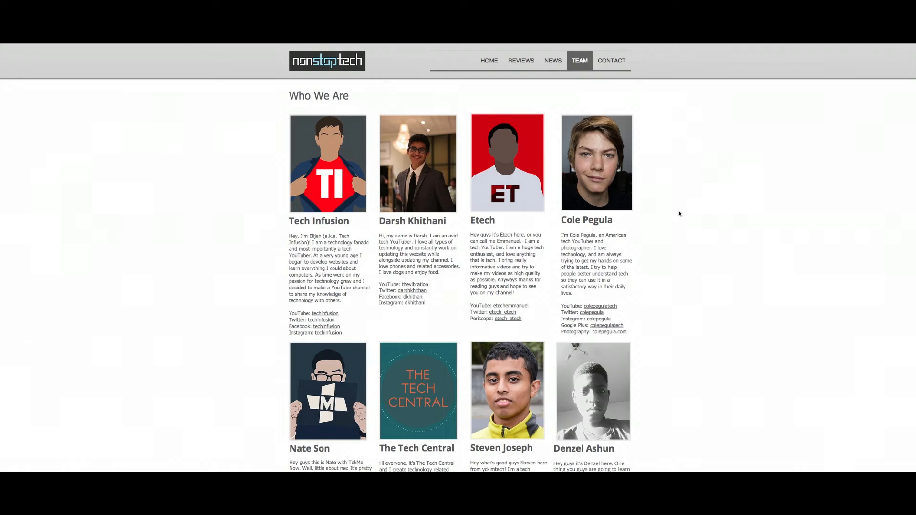
scroll(down, 3)
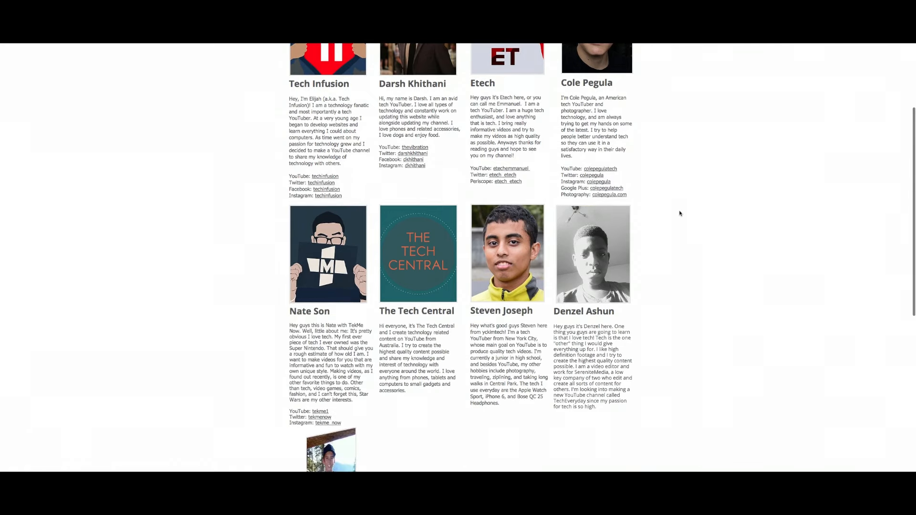
scroll(down, 3)
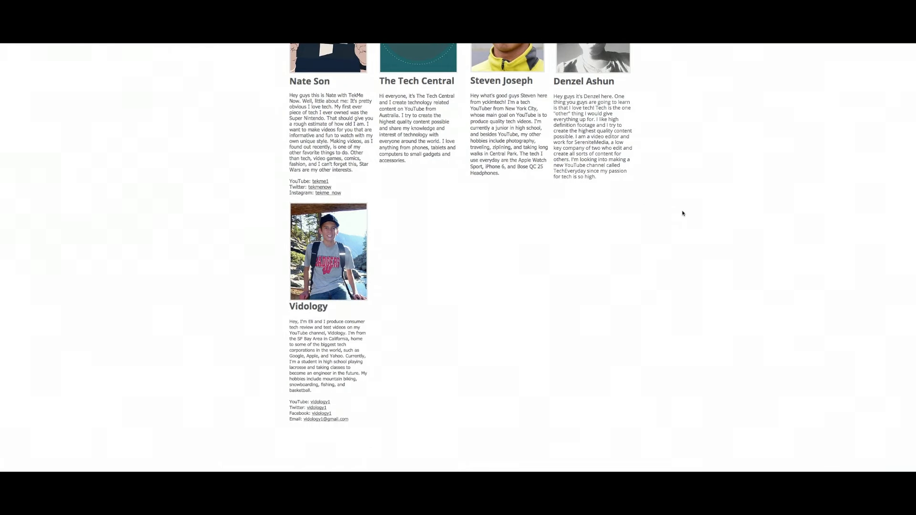
scroll(up, 3)
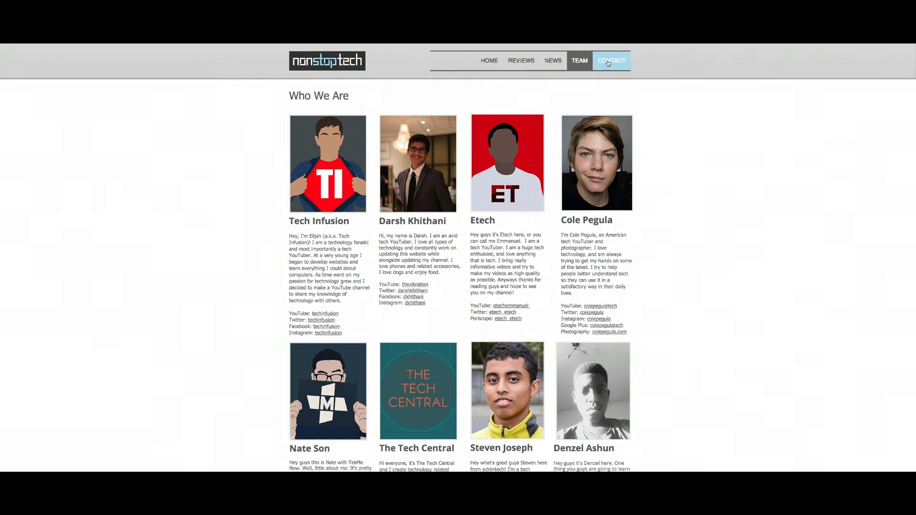
- Go to the Contact Us page from the navigation bar
click(611, 60)
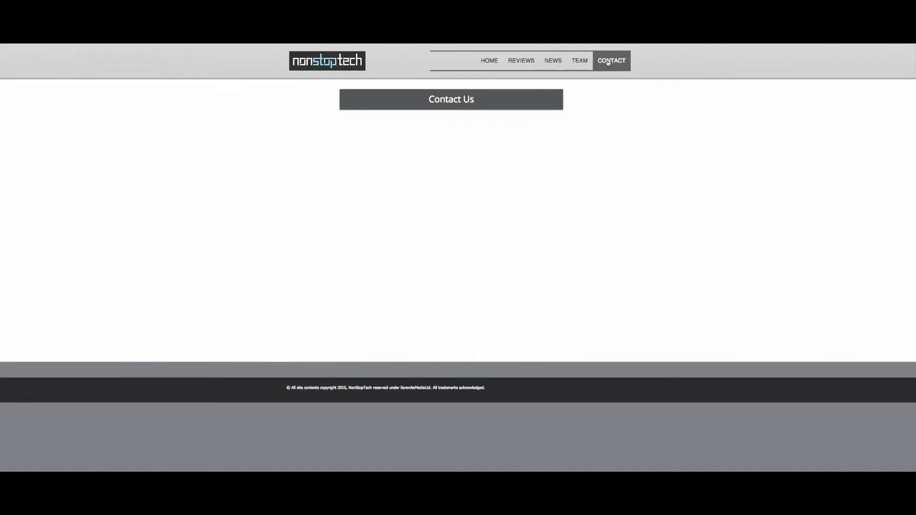